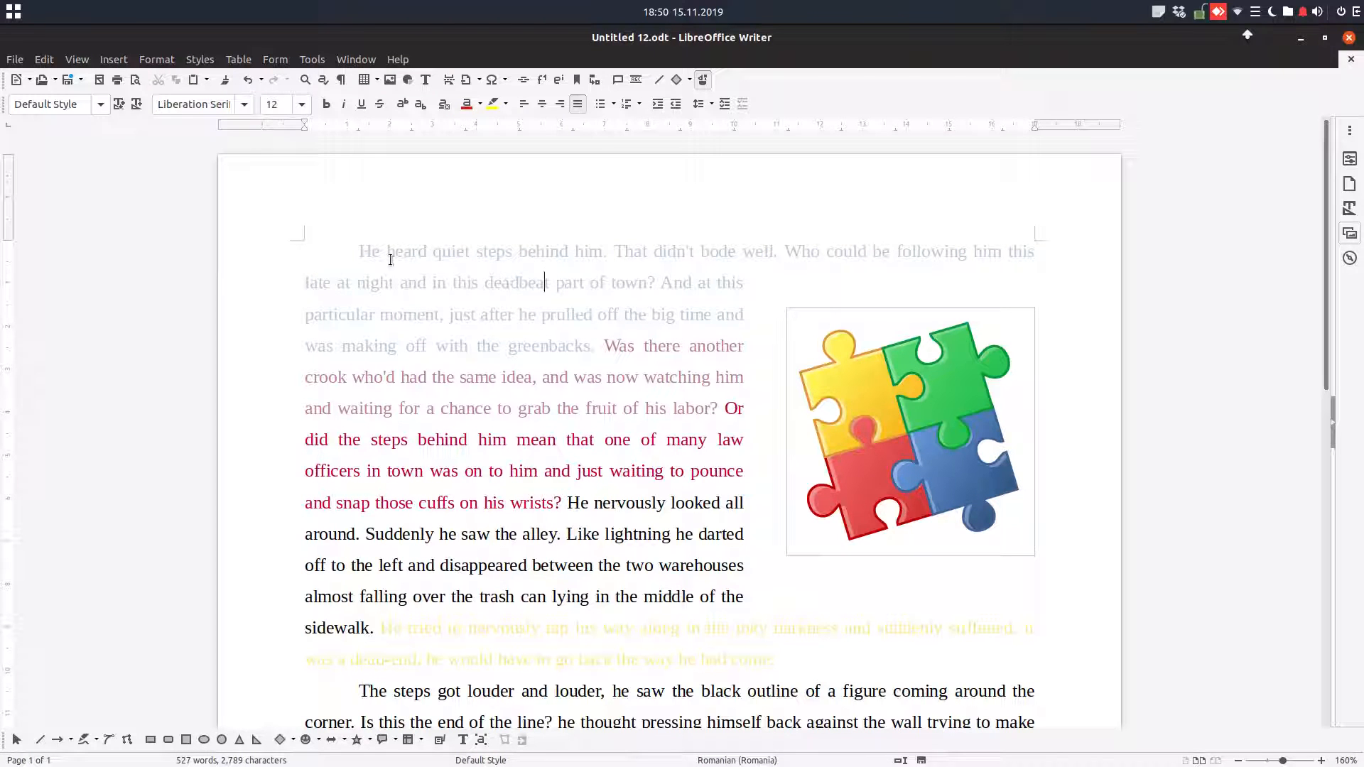
- Check the coloured story text in the print preview and leave without printing
left_click_drag(360, 251, 370, 281)
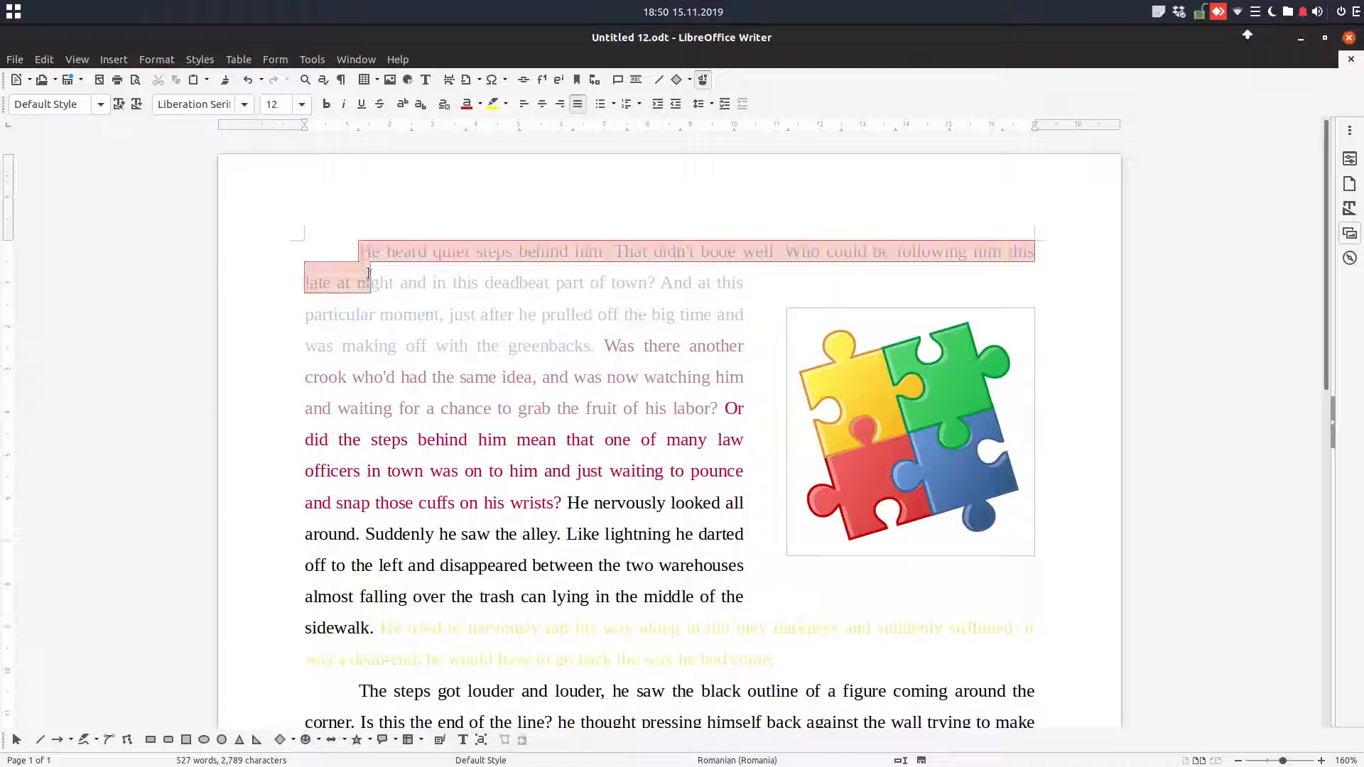
left_click(548, 305)
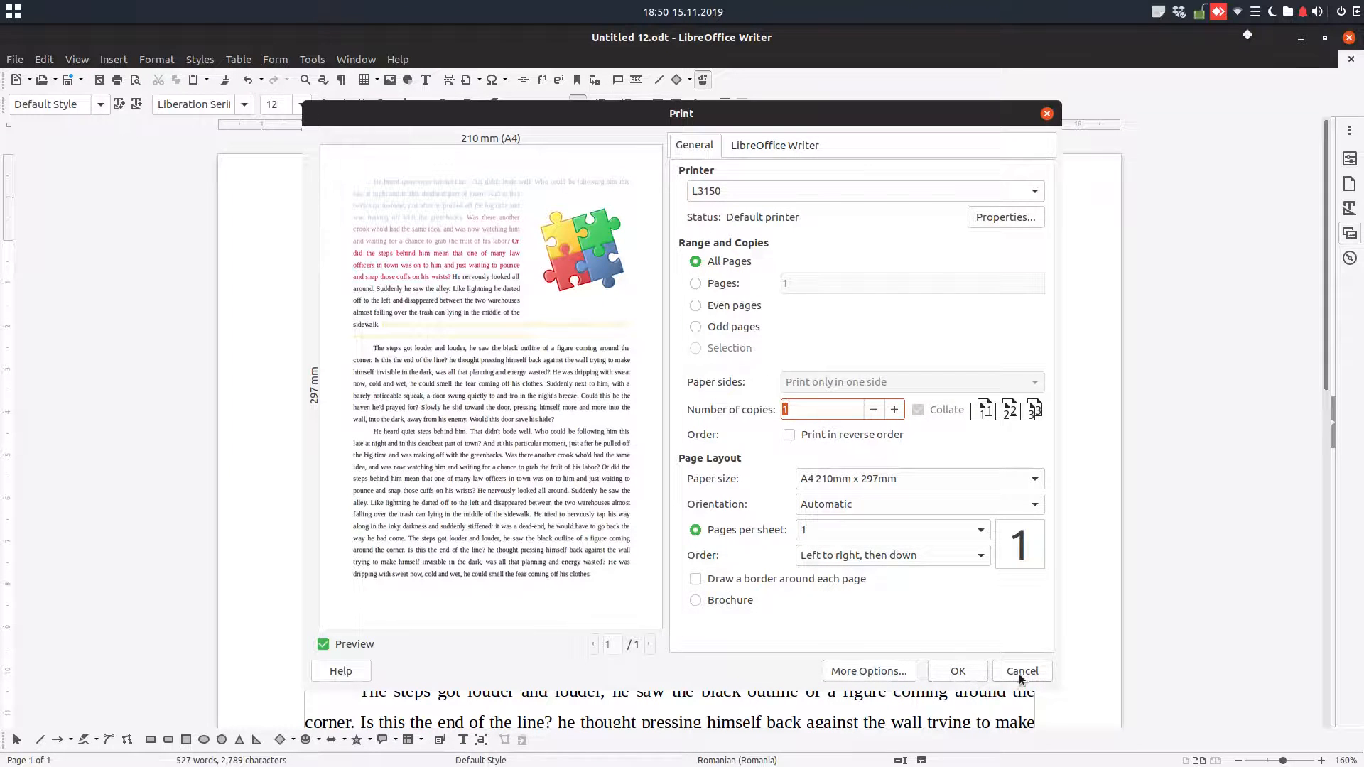
left_click(1022, 671)
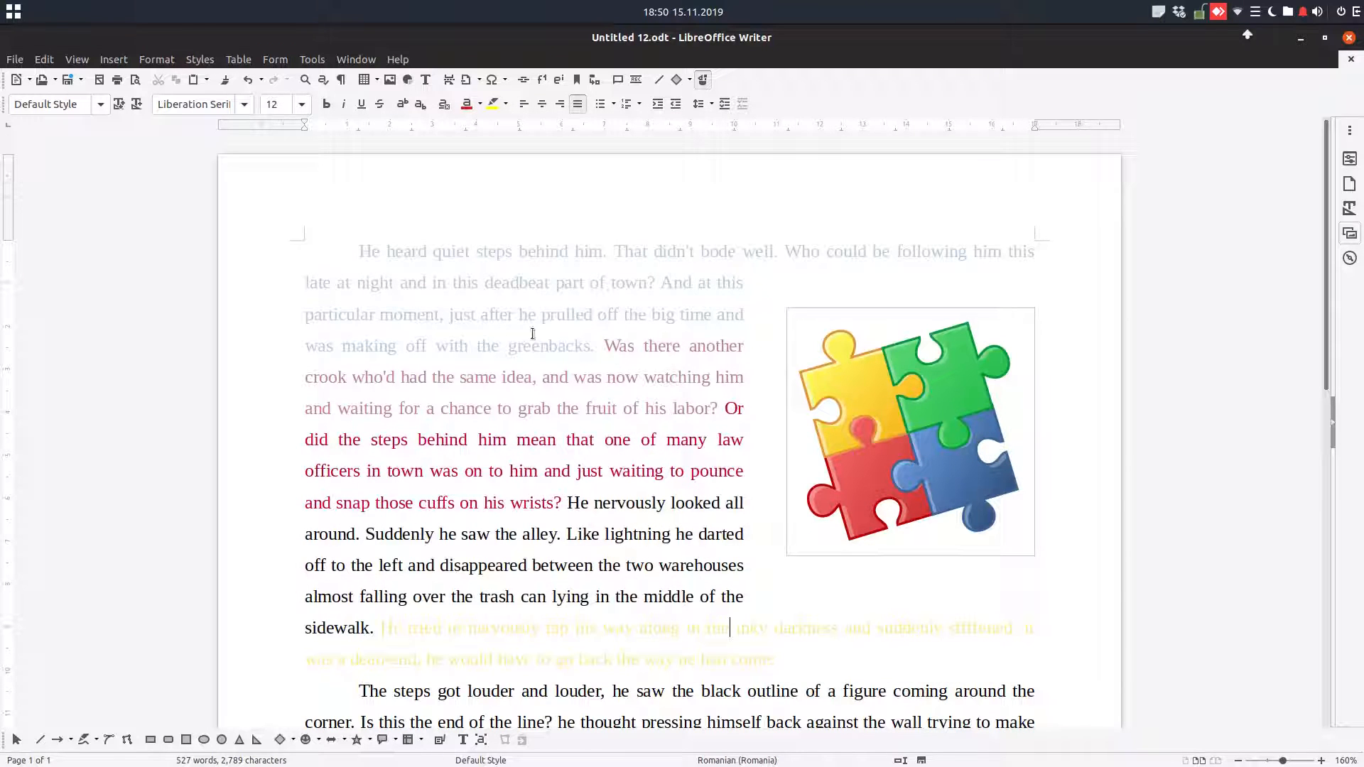
- In Options > LibreOffice Writer > Print, enable Print text in black
left_click(311, 60)
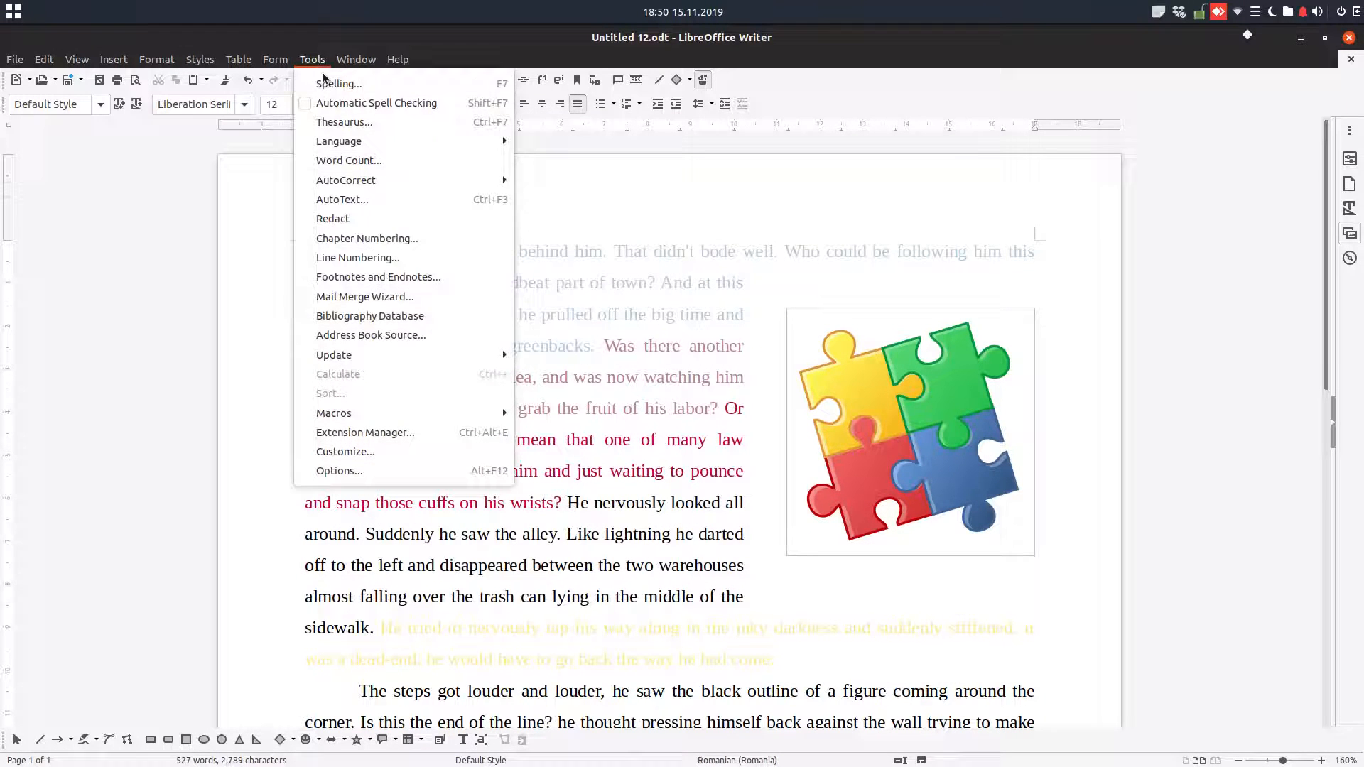
mouse_move(339, 470)
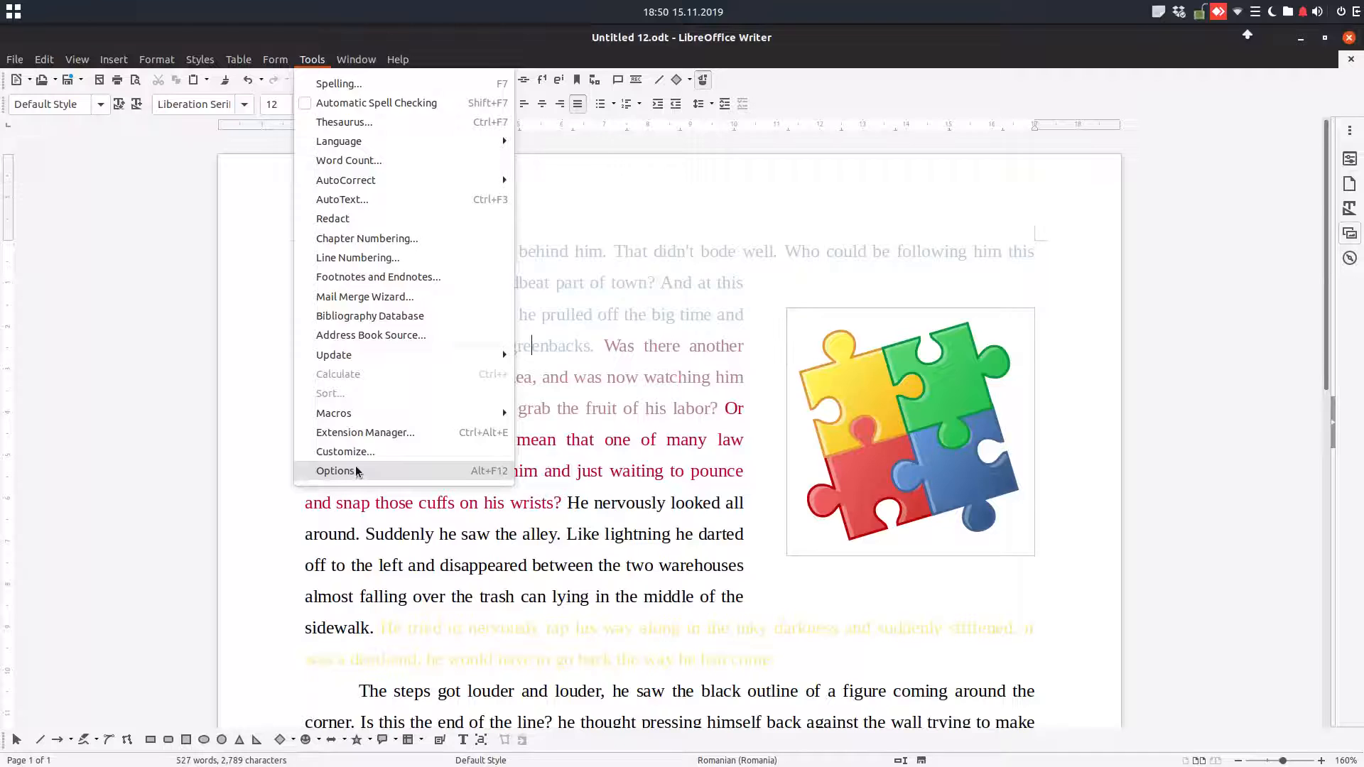
left_click(335, 471)
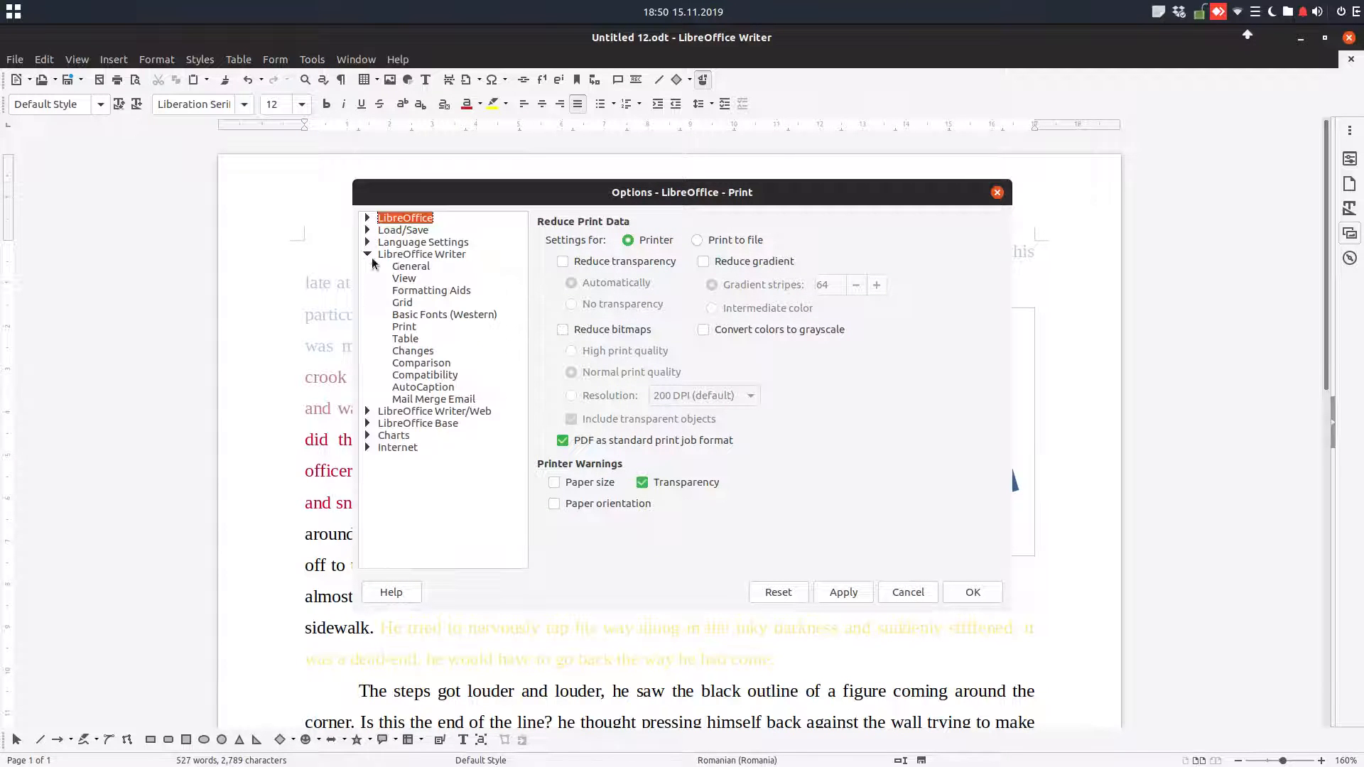
left_click(402, 327)
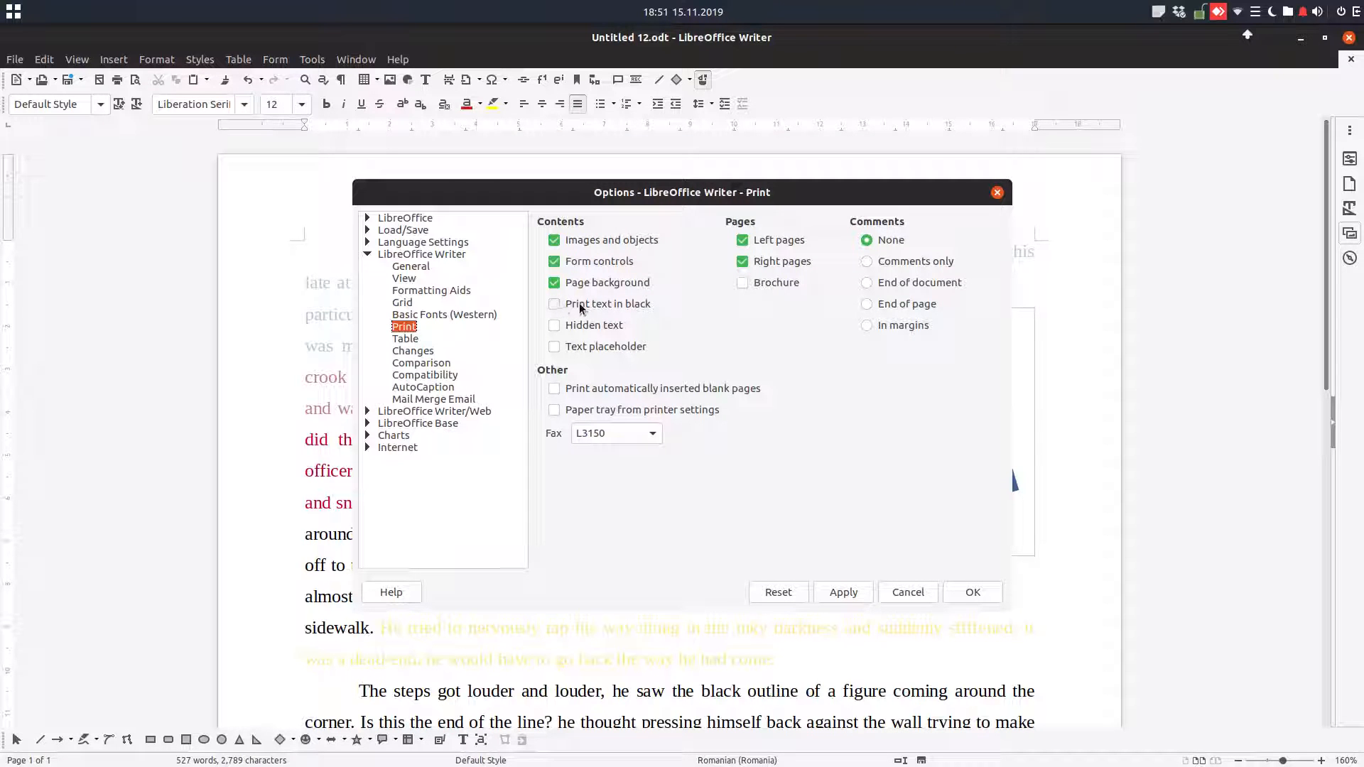
left_click(554, 304)
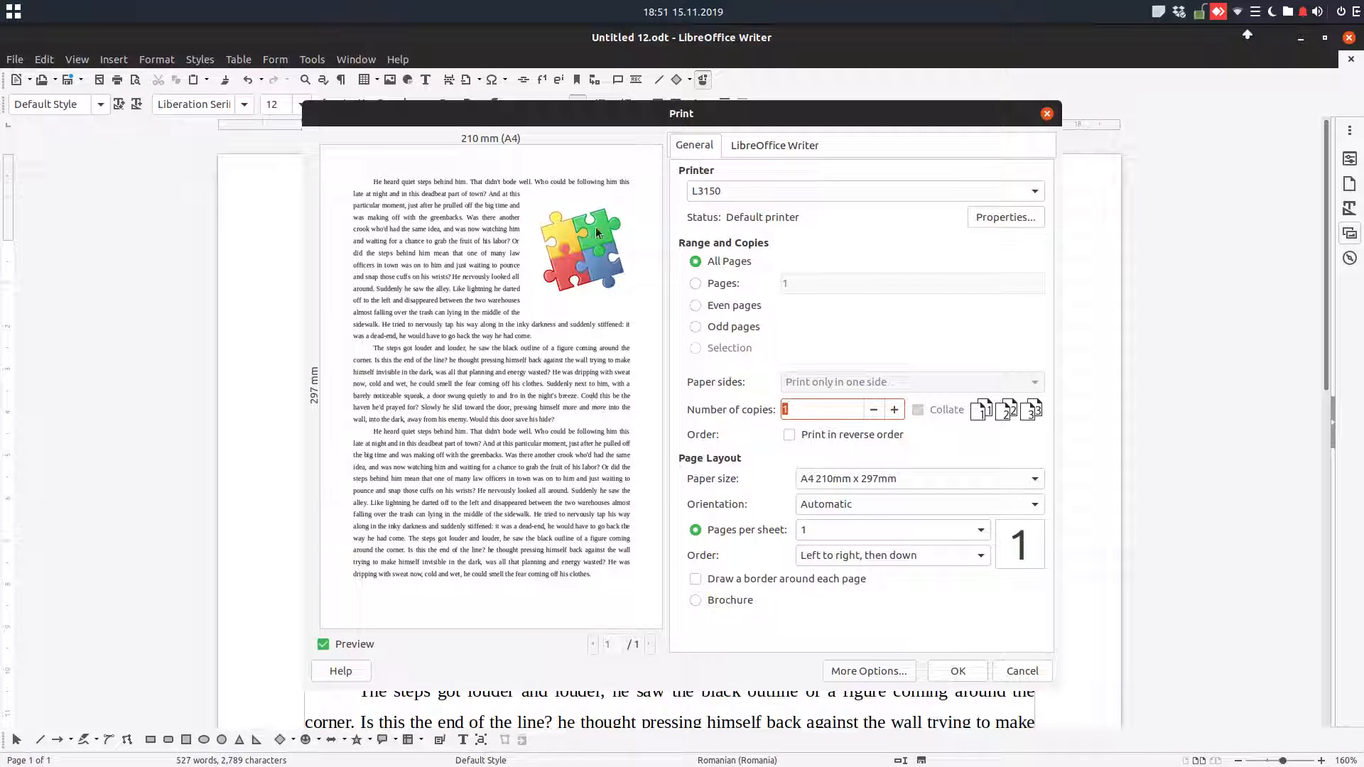
mouse_move(594, 273)
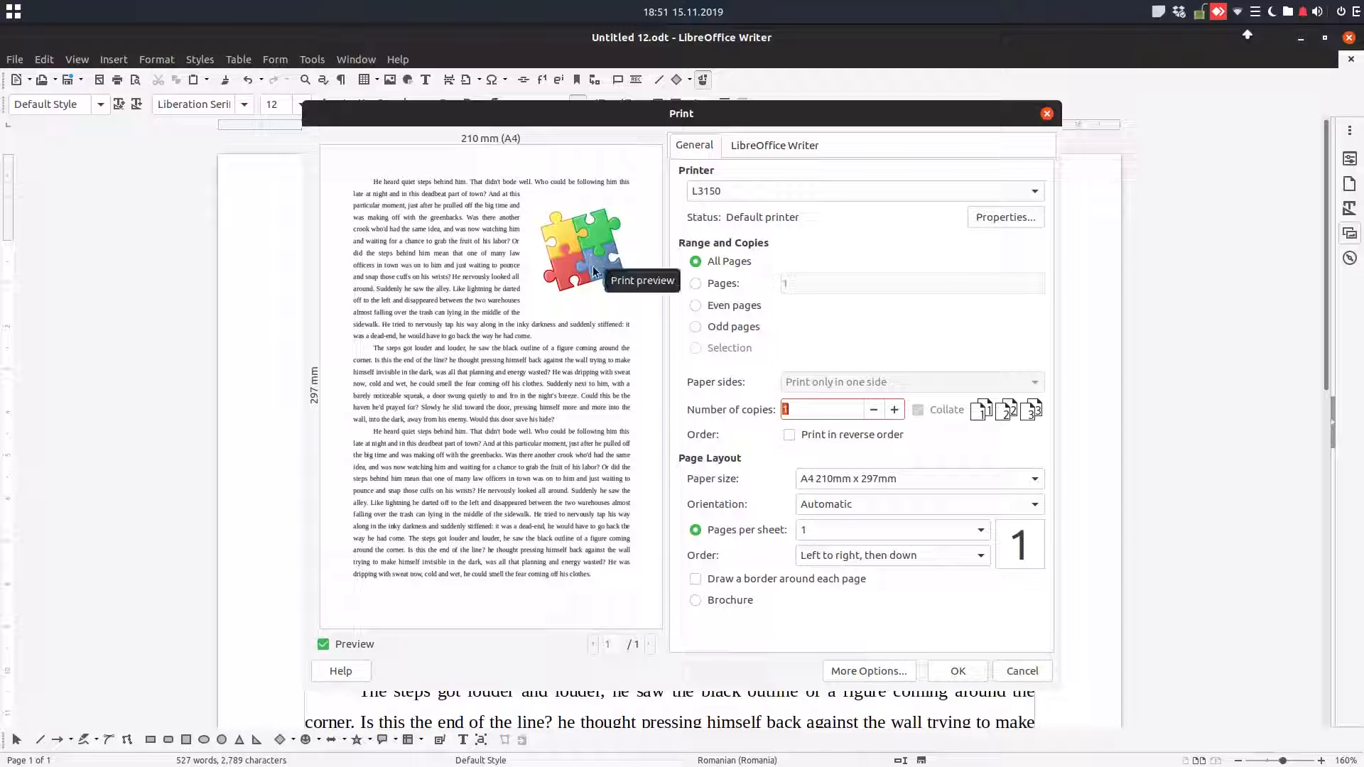
mouse_move(587, 253)
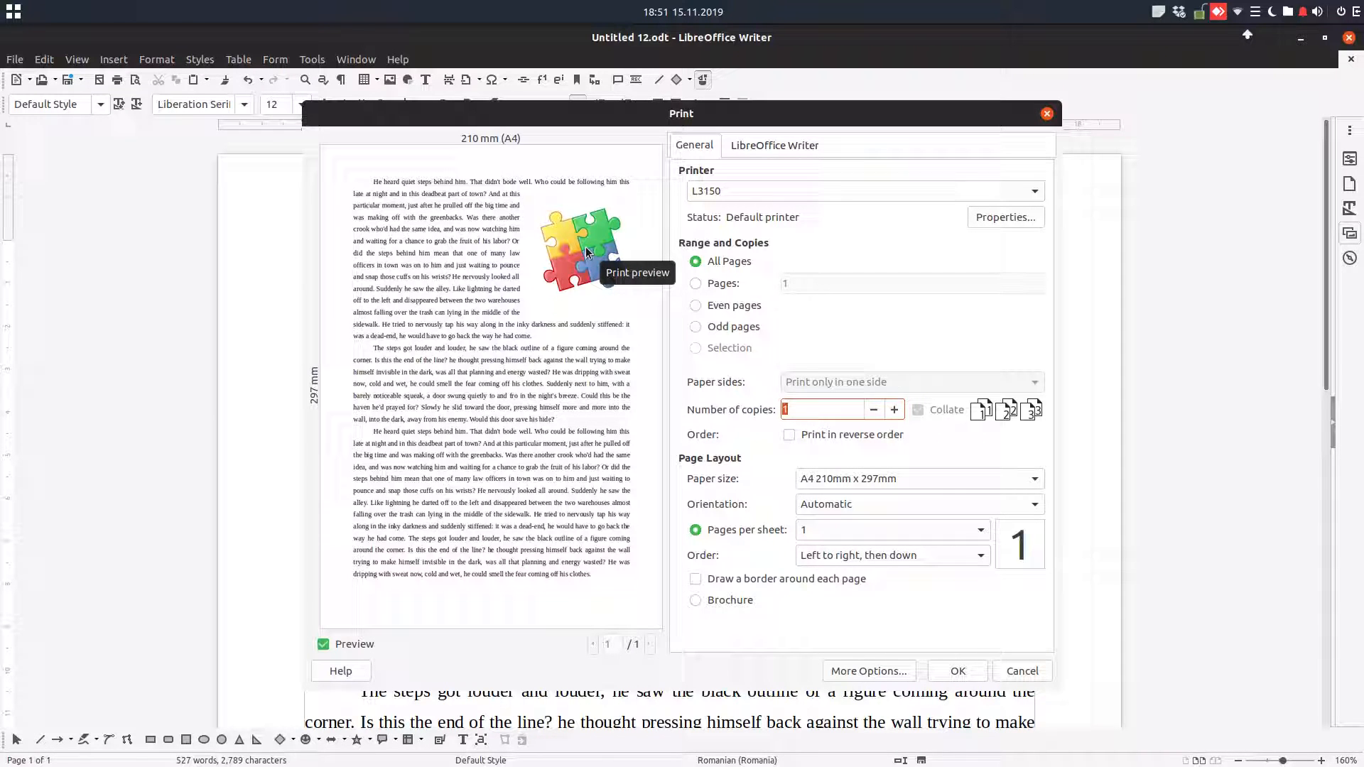
- Leave the print preview without printing after seeing the story text now all black
left_click(1021, 670)
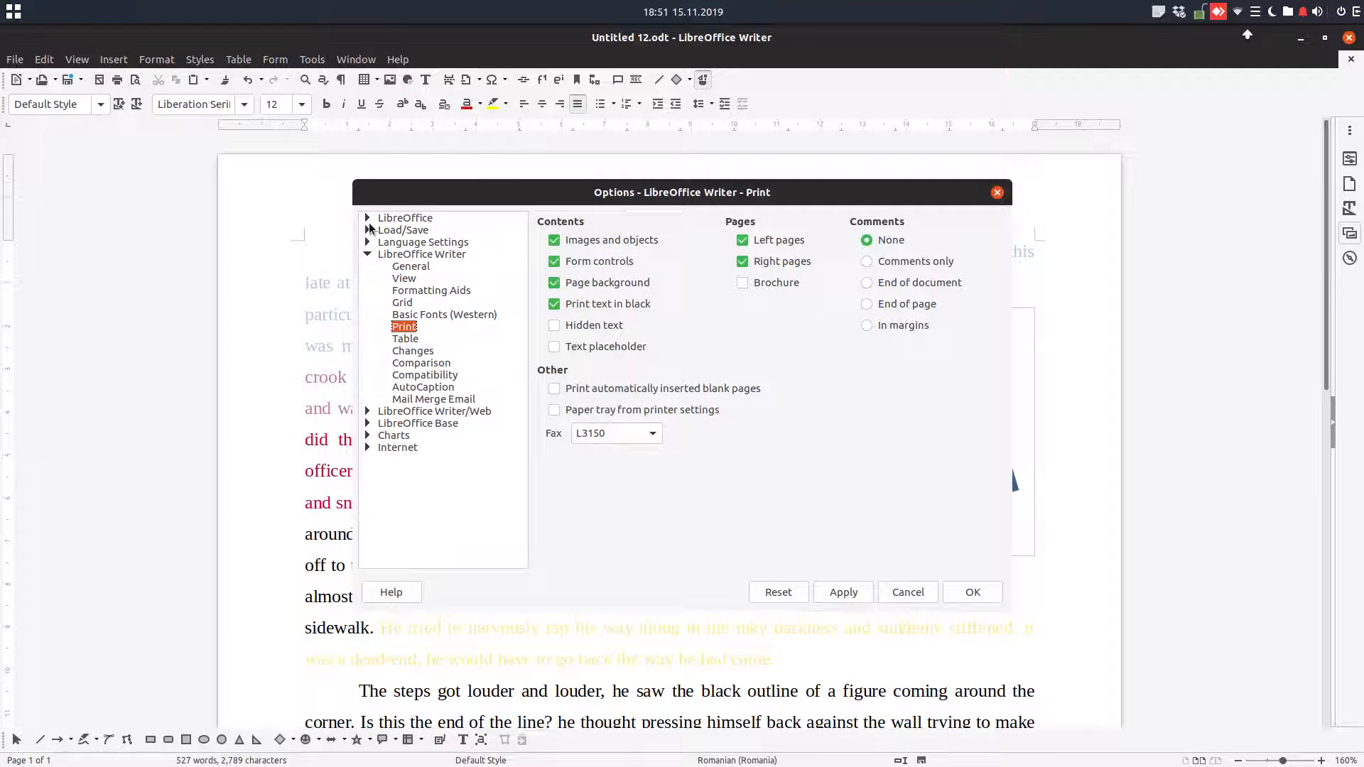
- In Options > LibreOffice > Print, enable Convert colors to grayscale and confirm
left_click(368, 217)
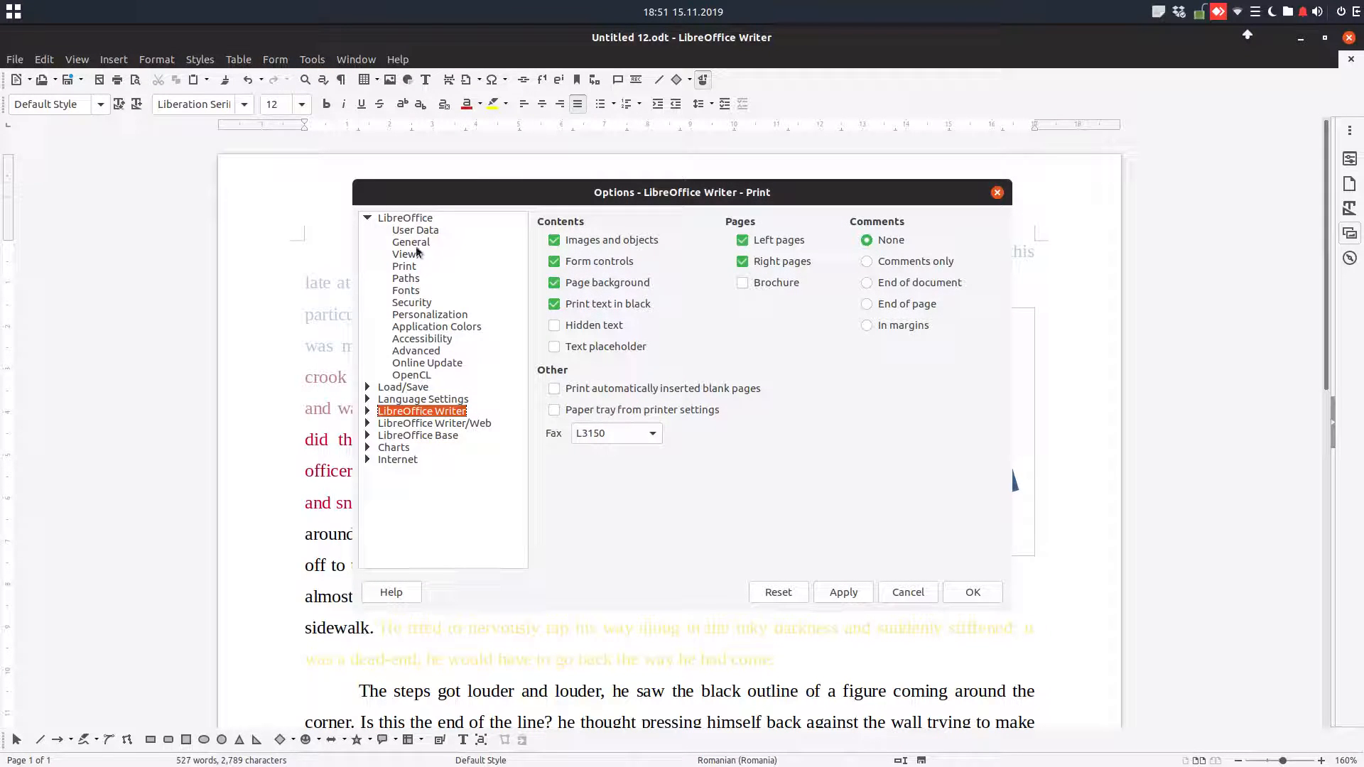
left_click(403, 266)
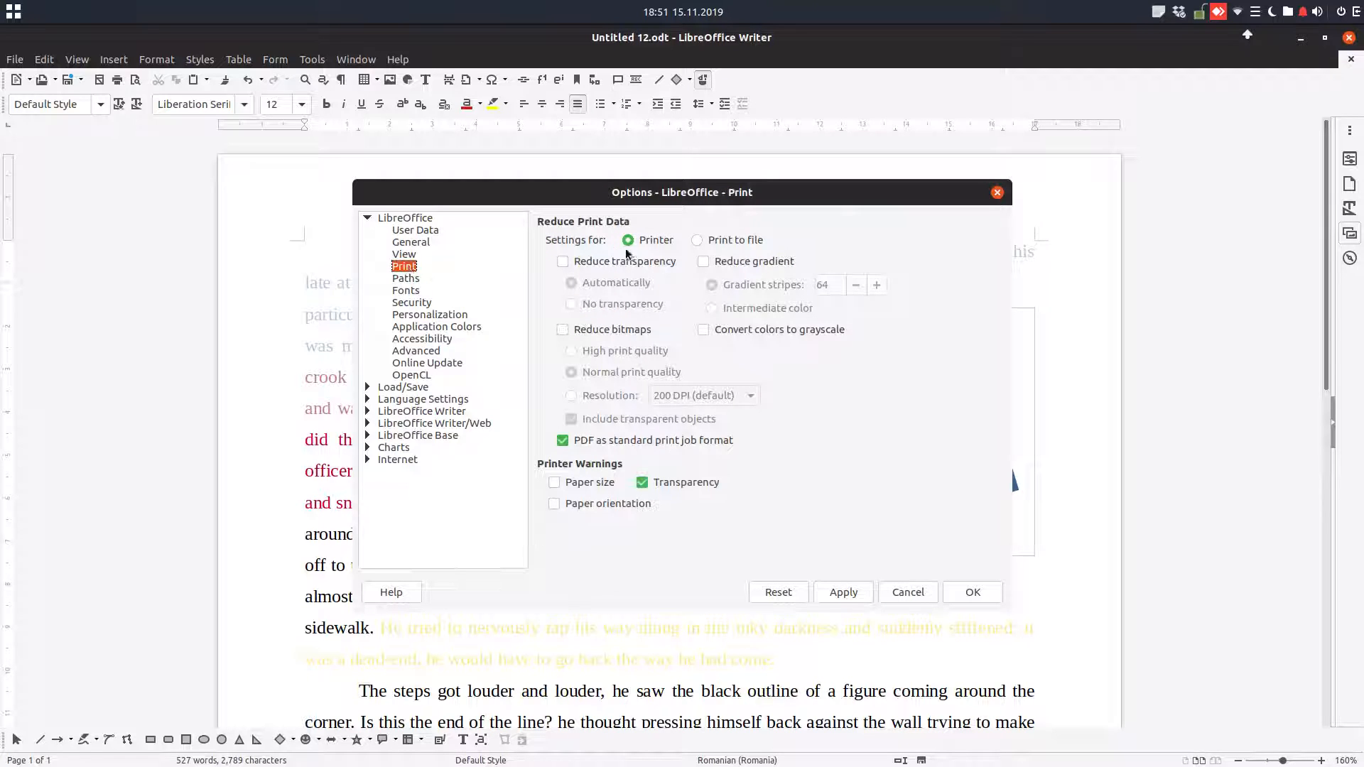
left_click(703, 329)
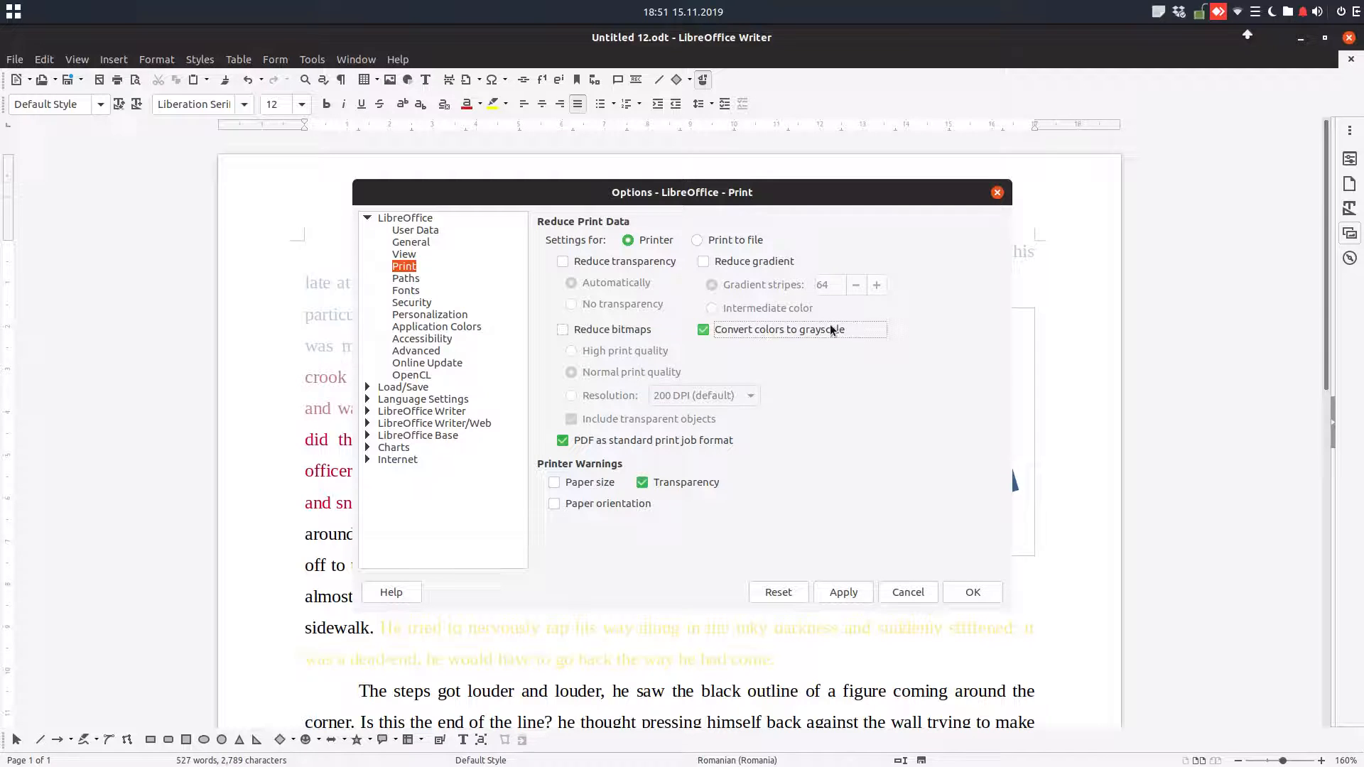
left_click(972, 591)
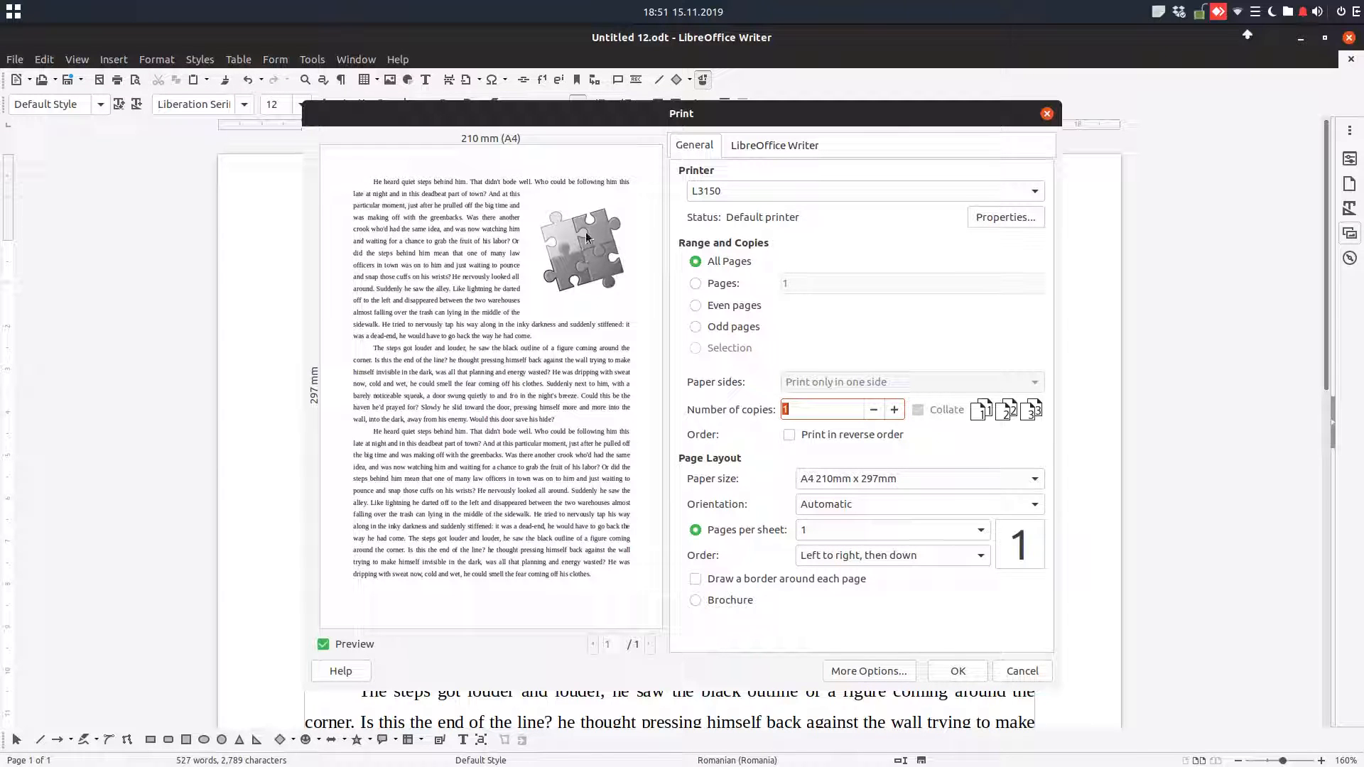
mouse_move(568, 254)
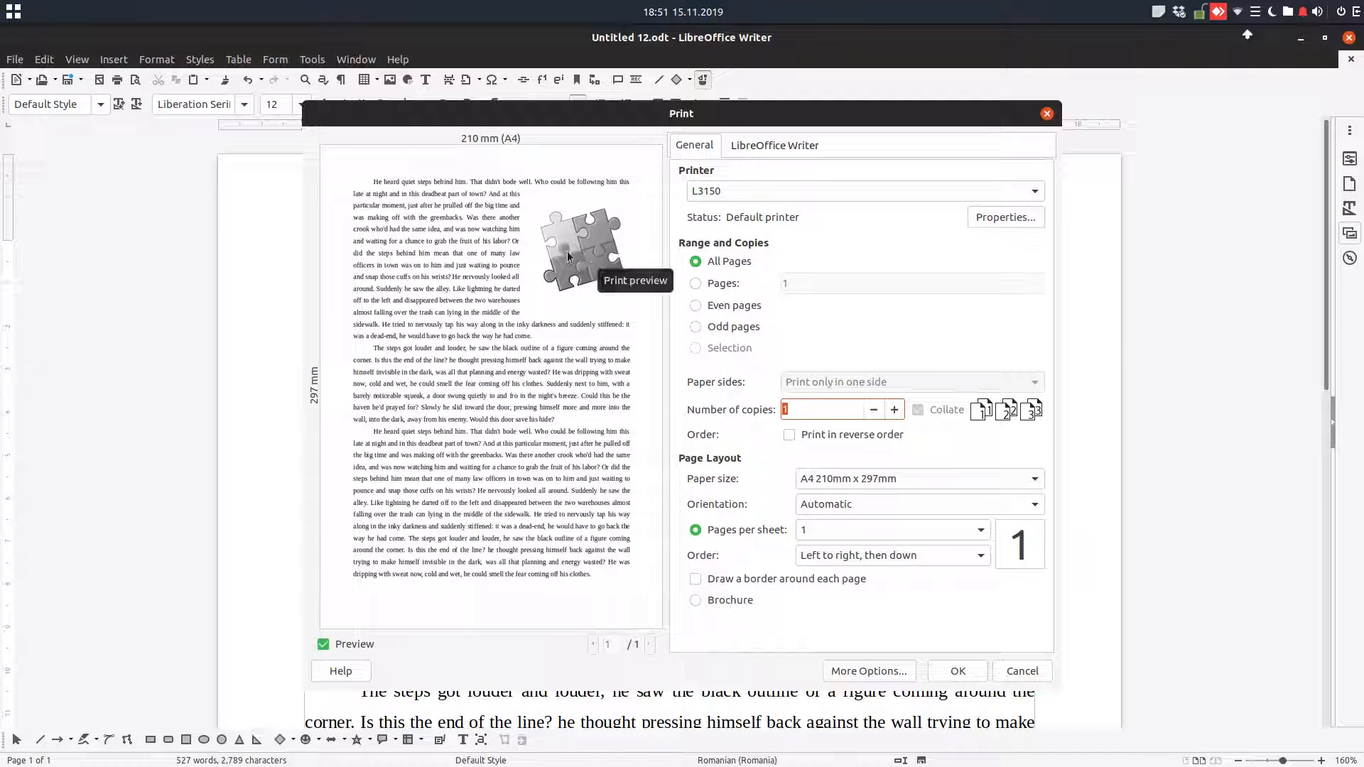